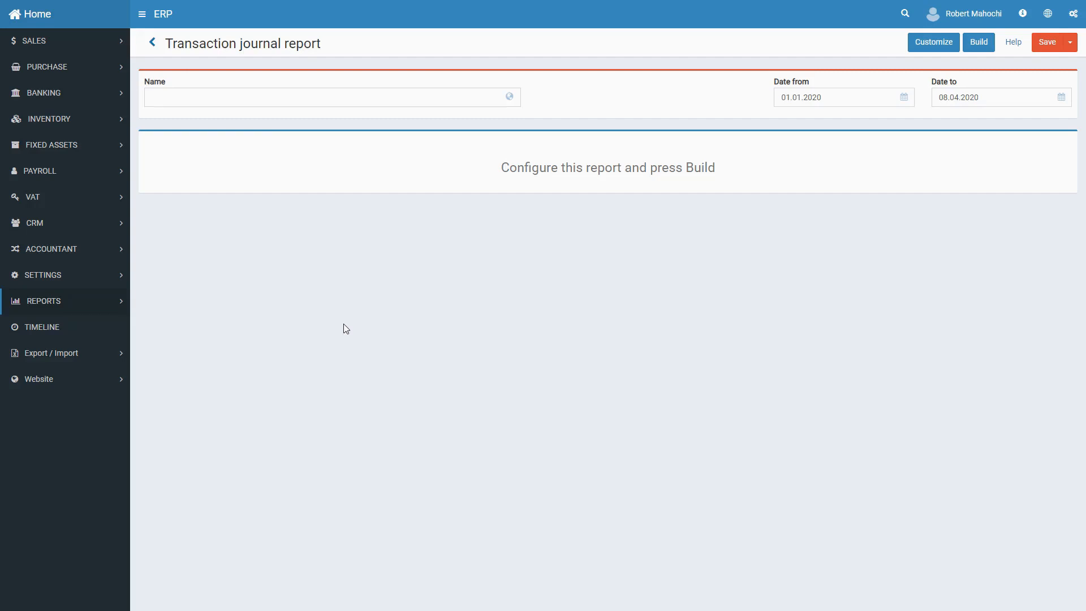
- Name the report 'Transaction journal report', start it 01.01.2016, and build it
text(Transaction journal report)
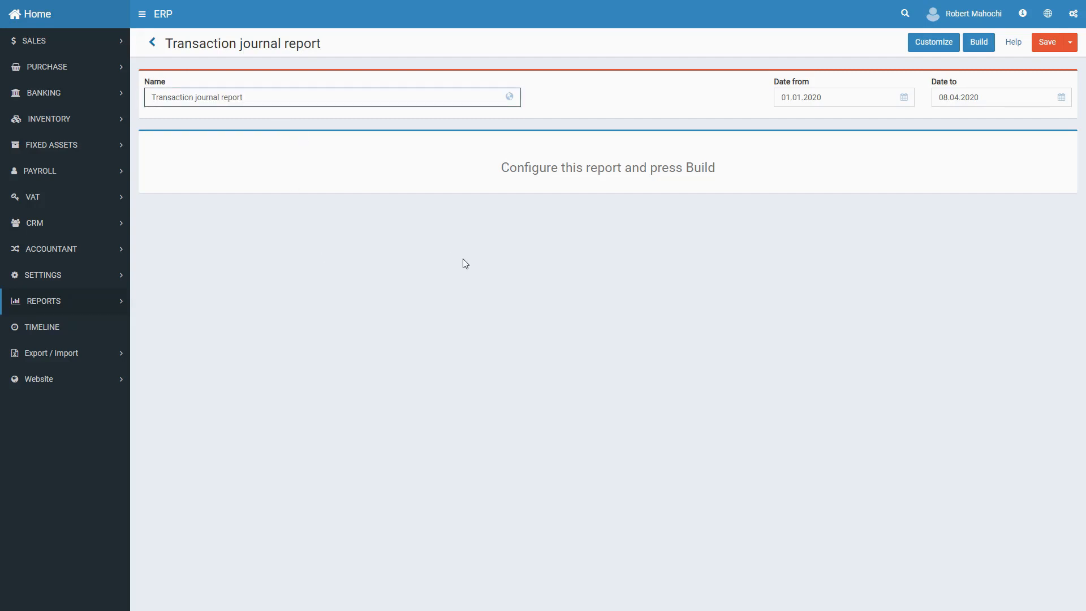
click(824, 97)
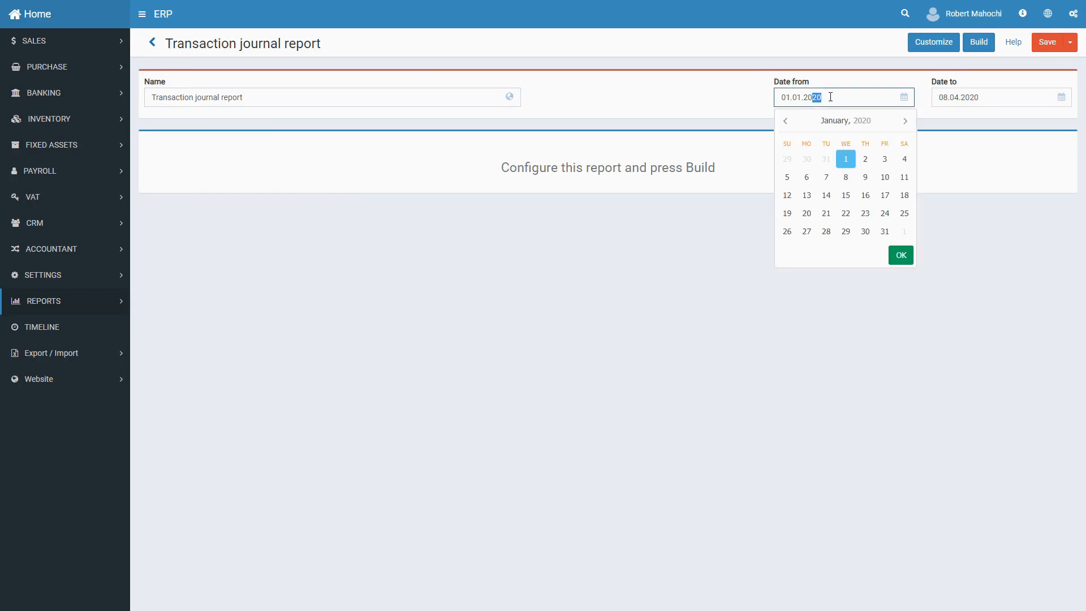
text(16)
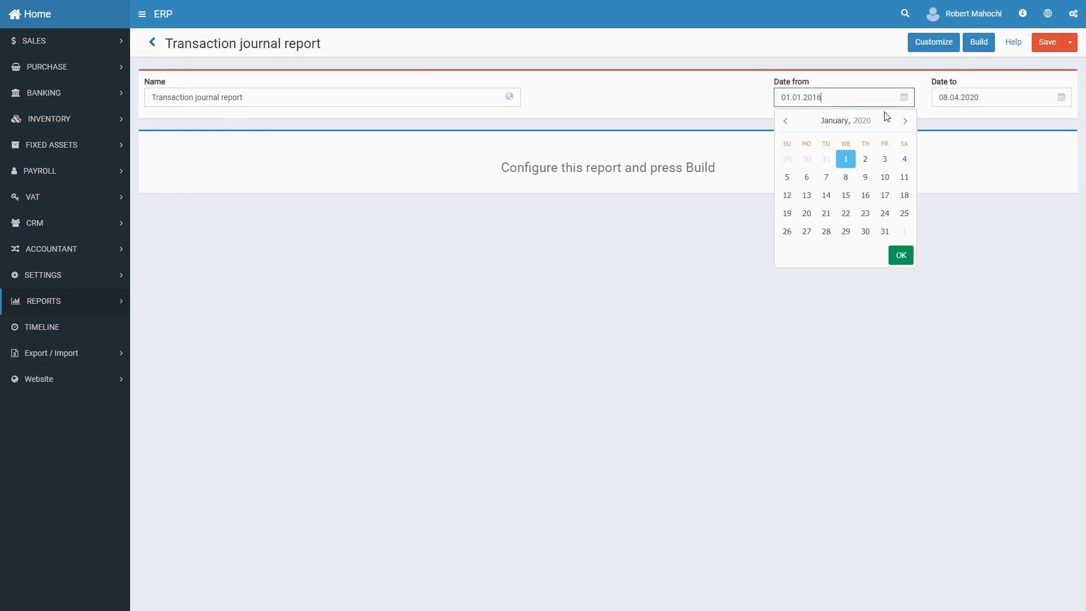
click(976, 42)
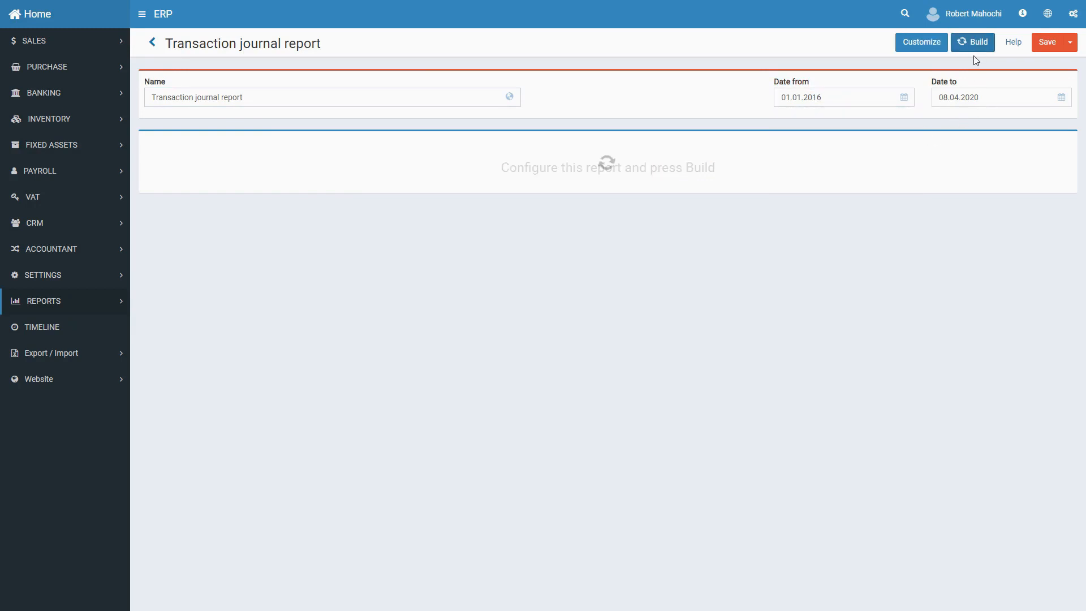
- Finish building and review the 2018 and 2020 debit and credit totals
click(972, 42)
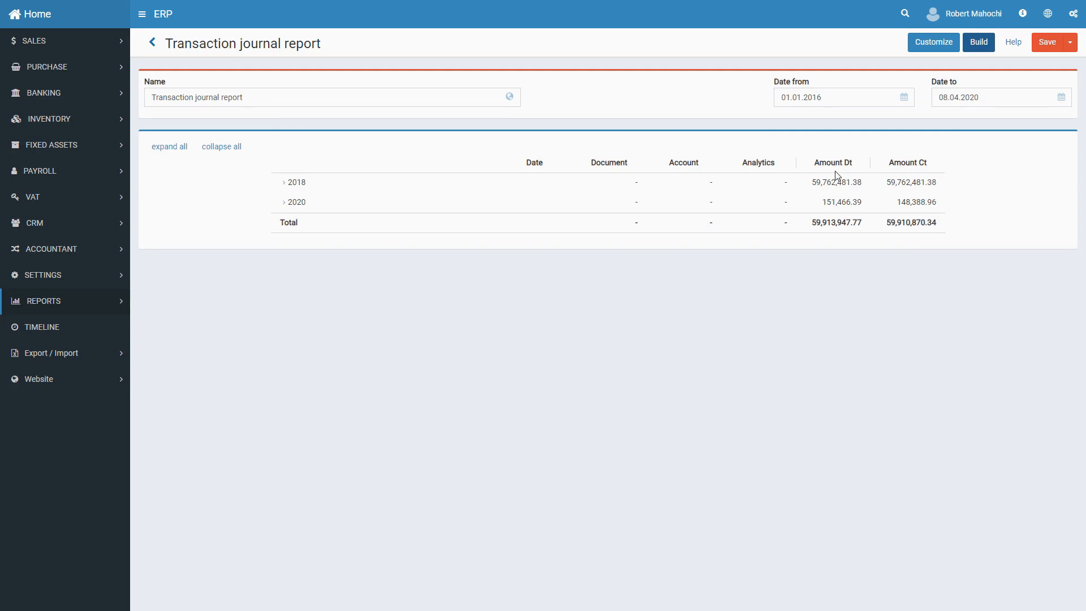
mouse_move(343, 271)
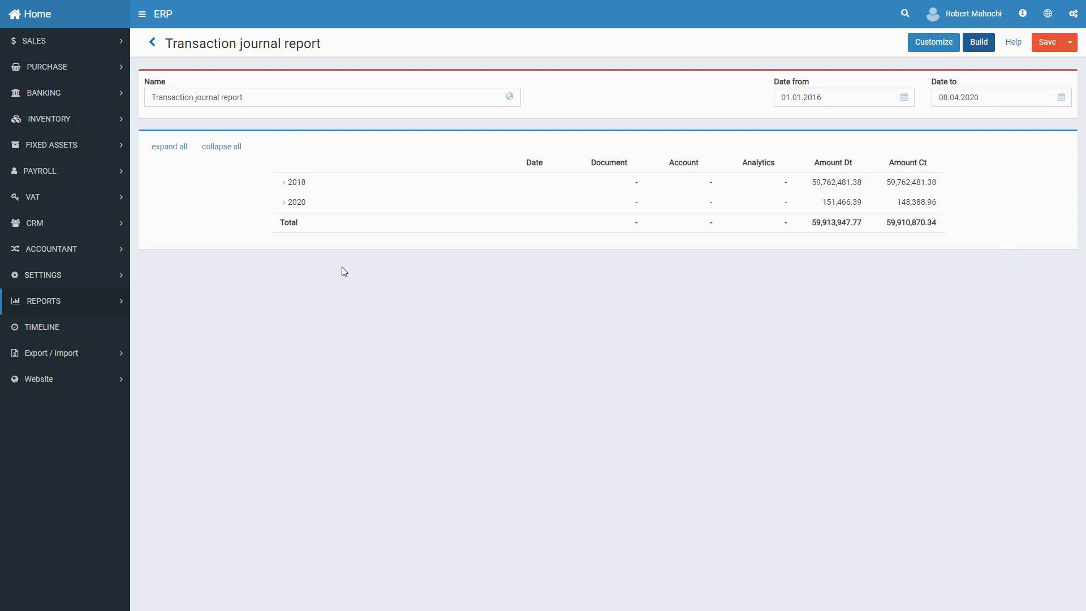
- Expand 2018 and 2020 into months and July 2018 down to daily entries
click(284, 182)
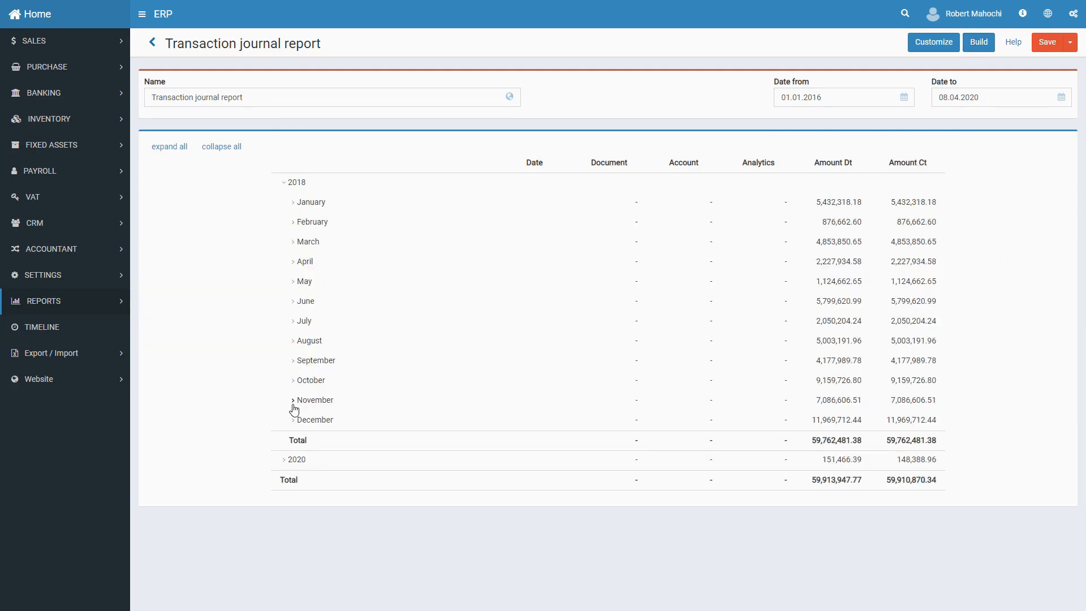
click(284, 460)
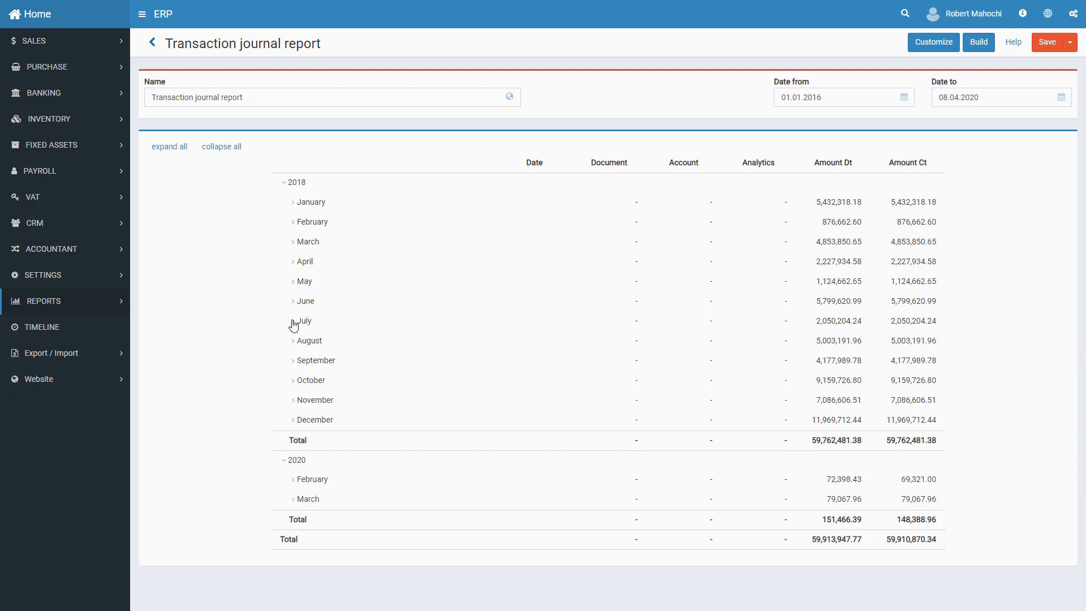
click(293, 321)
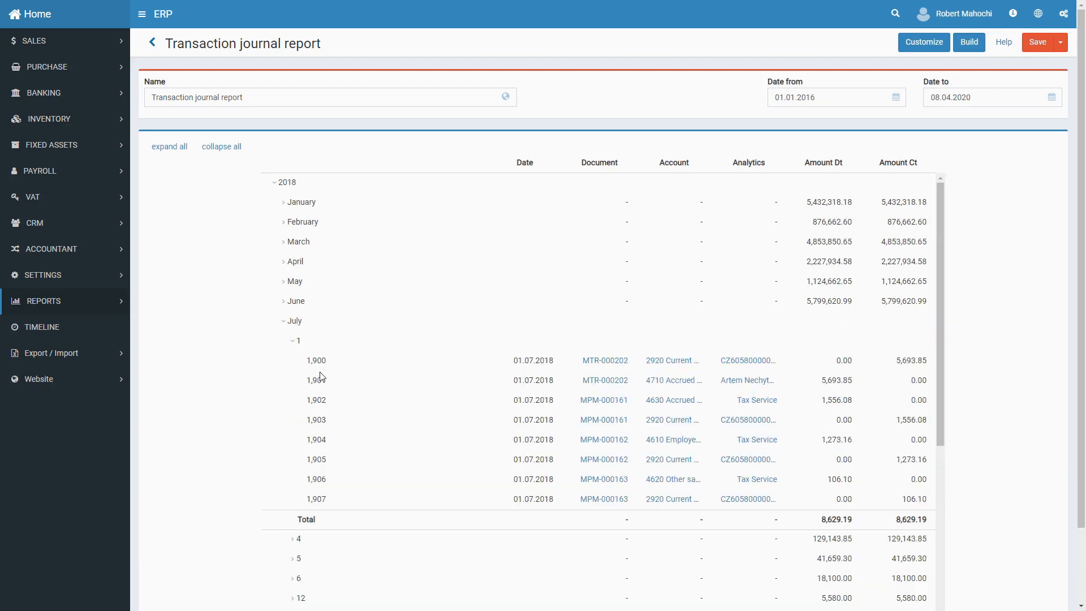
scroll(down, 3)
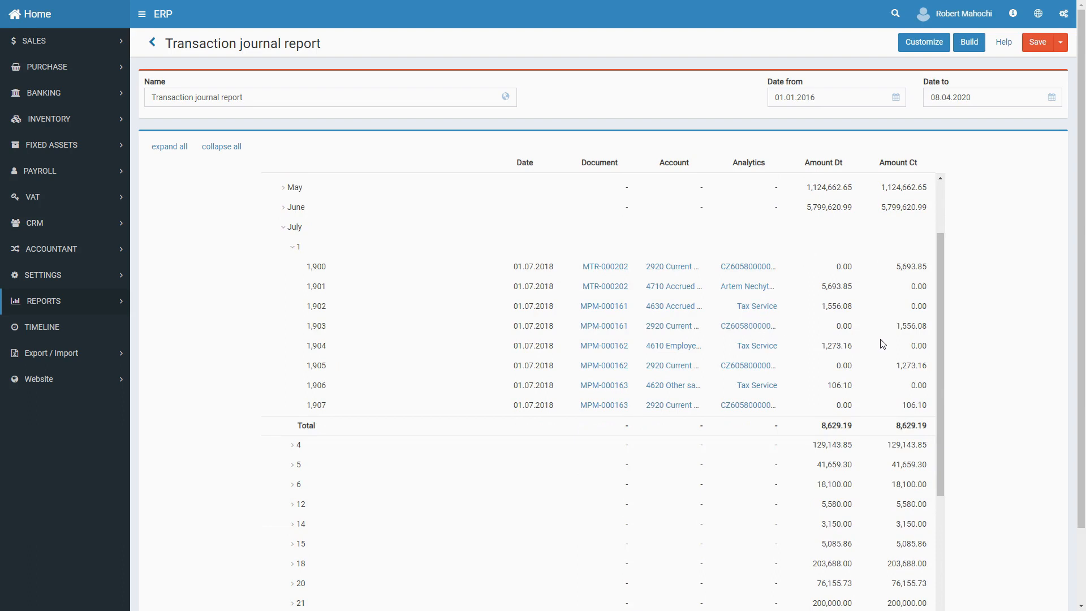
mouse_move(946, 114)
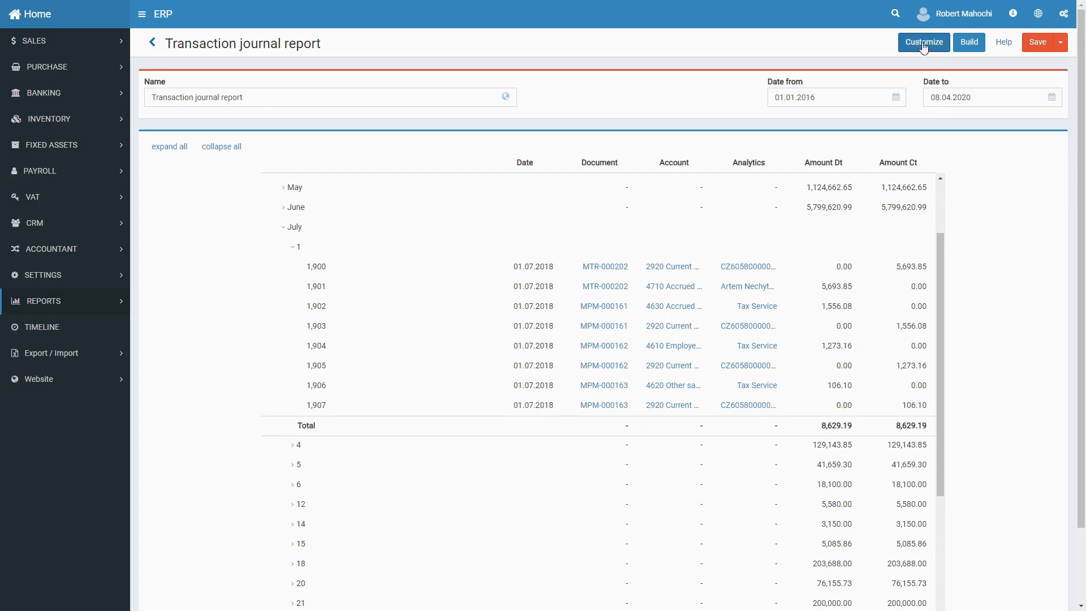
- Open the Customize panel showing report rows, columns, values and filters
click(922, 43)
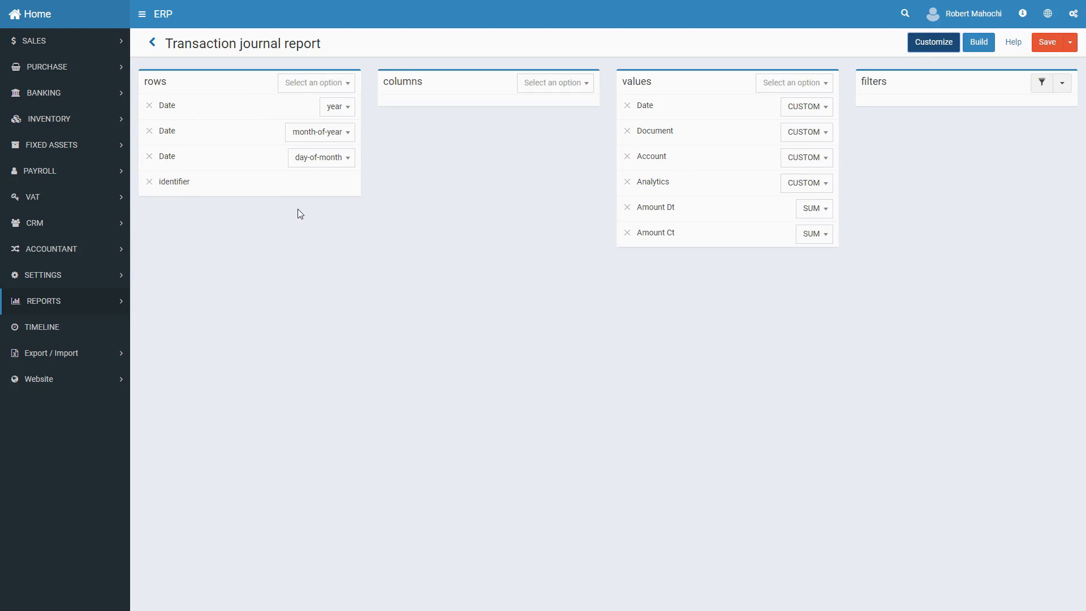
mouse_move(561, 60)
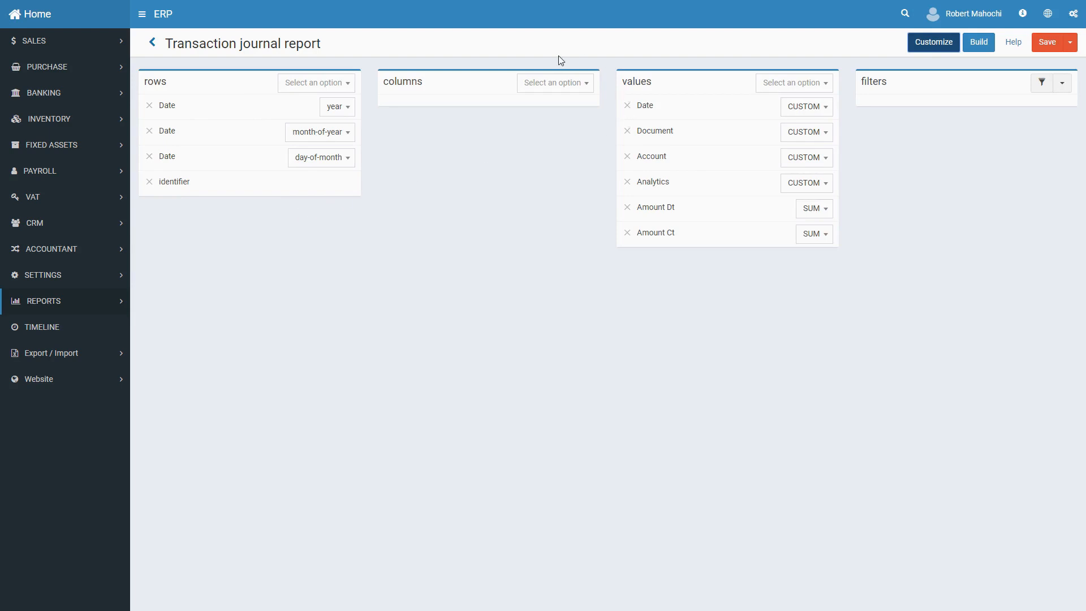
mouse_move(497, 141)
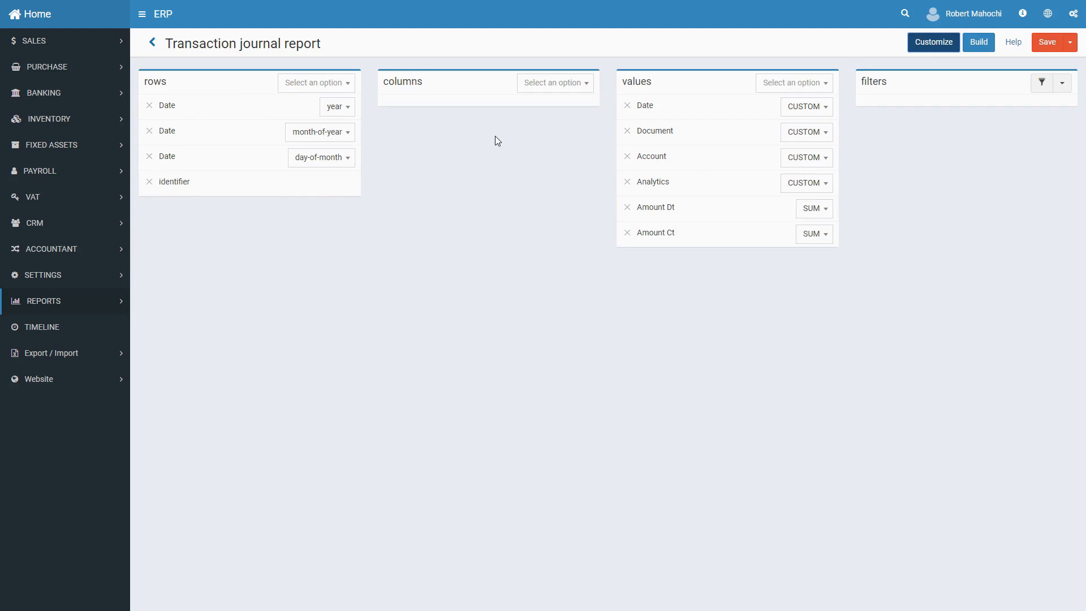
mouse_move(595, 144)
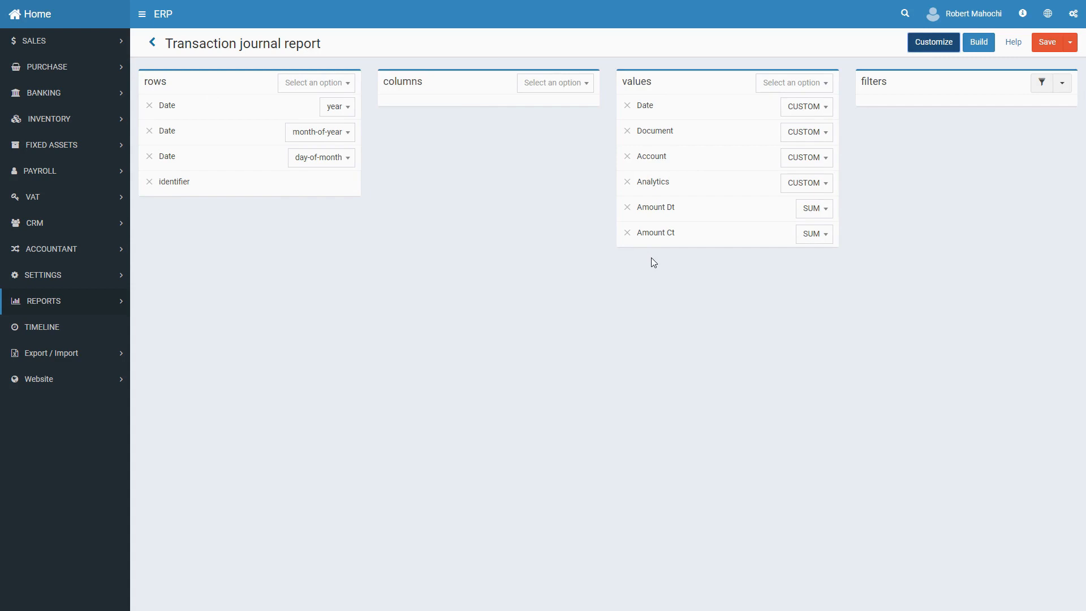
- Remove Amount Ct from values, re-add it, and aggregate it as SUM
click(626, 232)
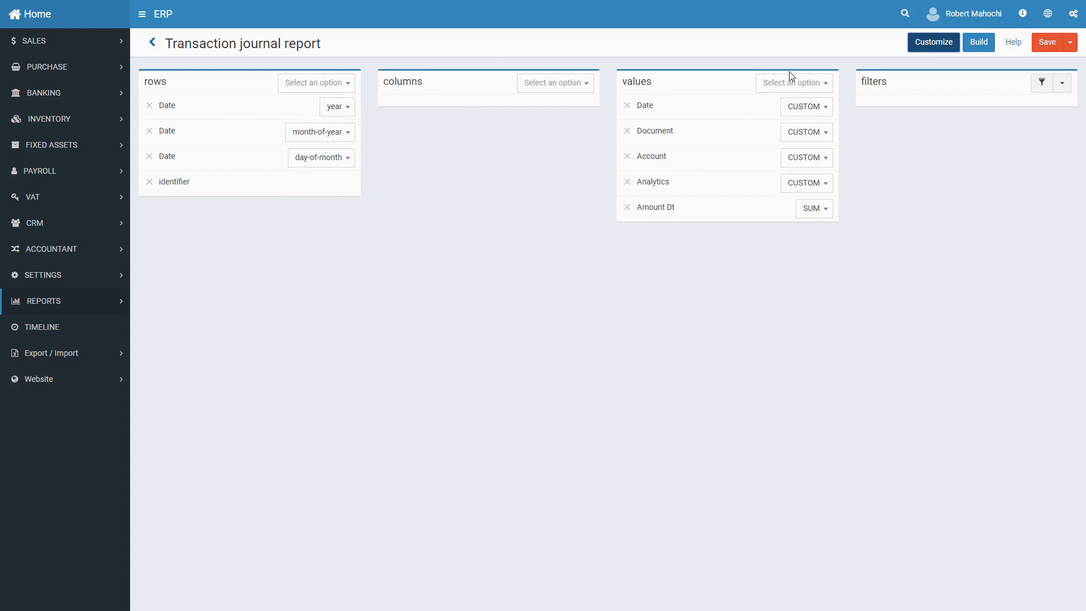
click(793, 83)
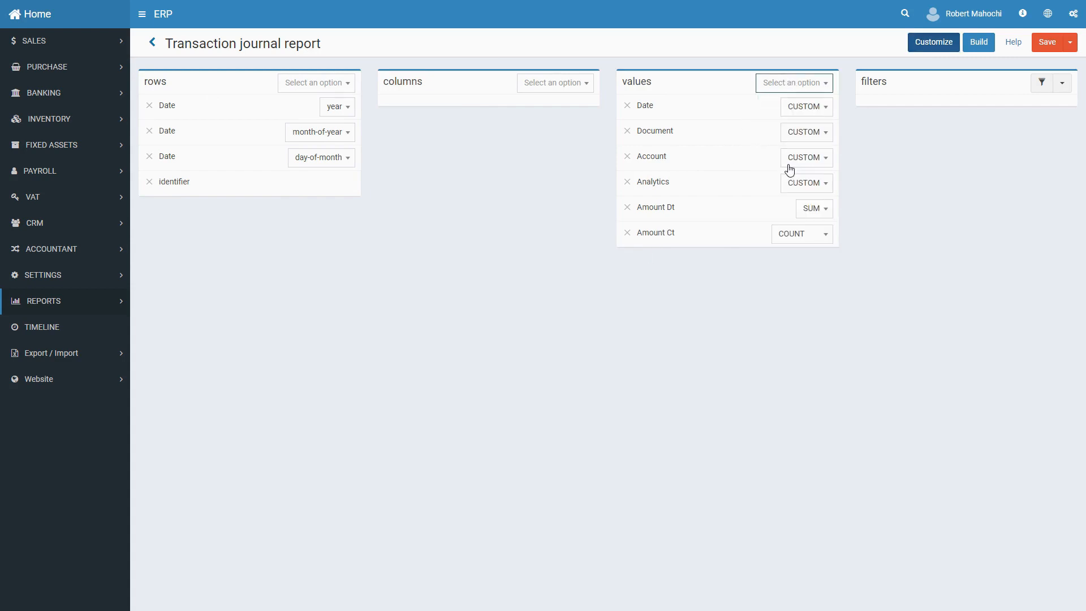
click(801, 233)
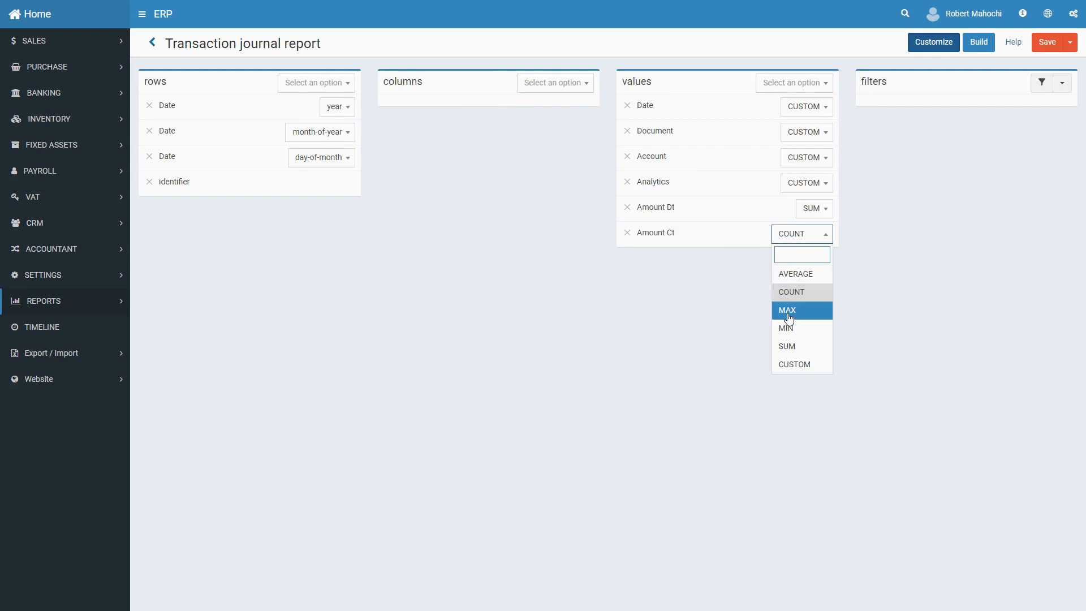
mouse_move(792, 346)
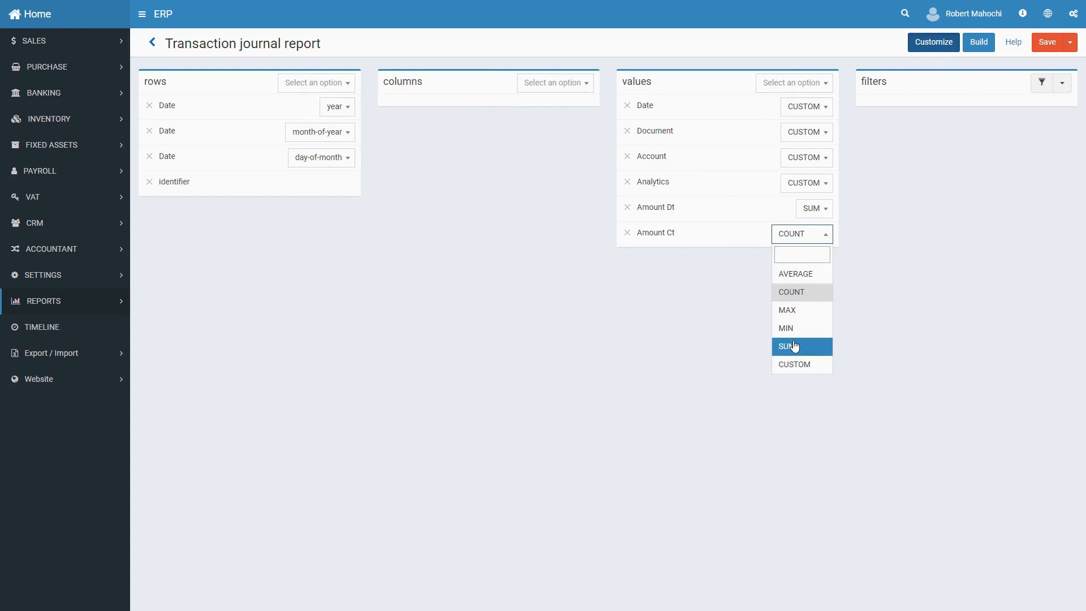
click(787, 346)
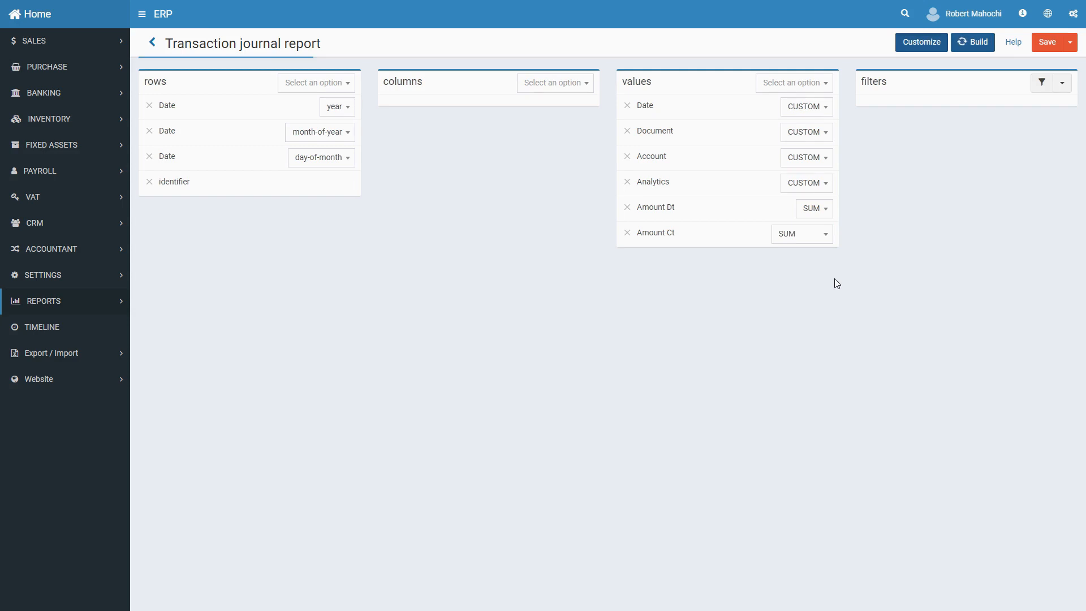
- Rebuild the journal report with the updated summed-credit layout
click(971, 43)
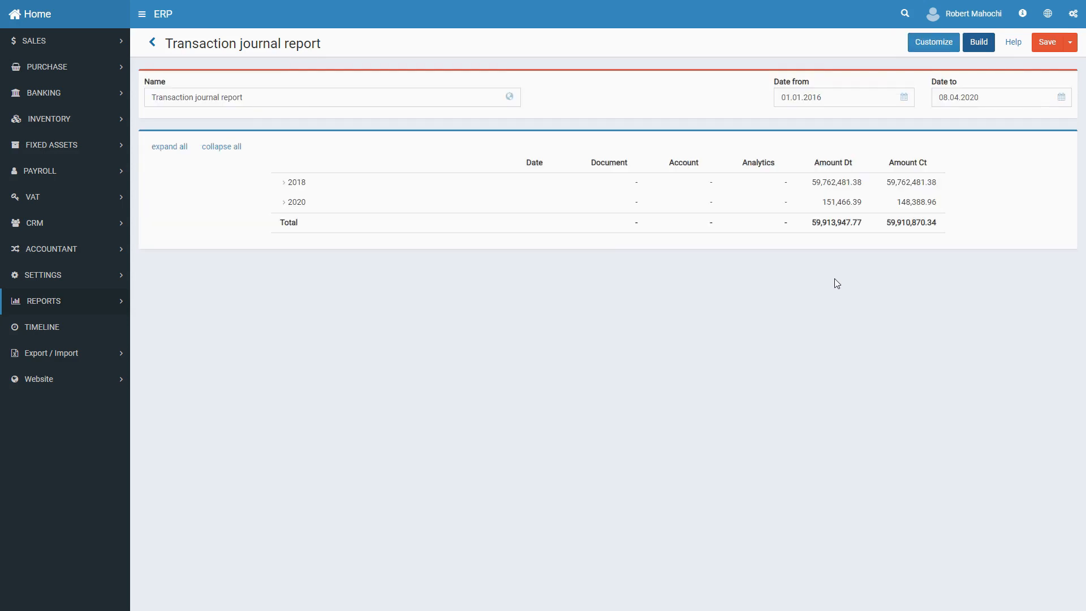
mouse_move(822, 281)
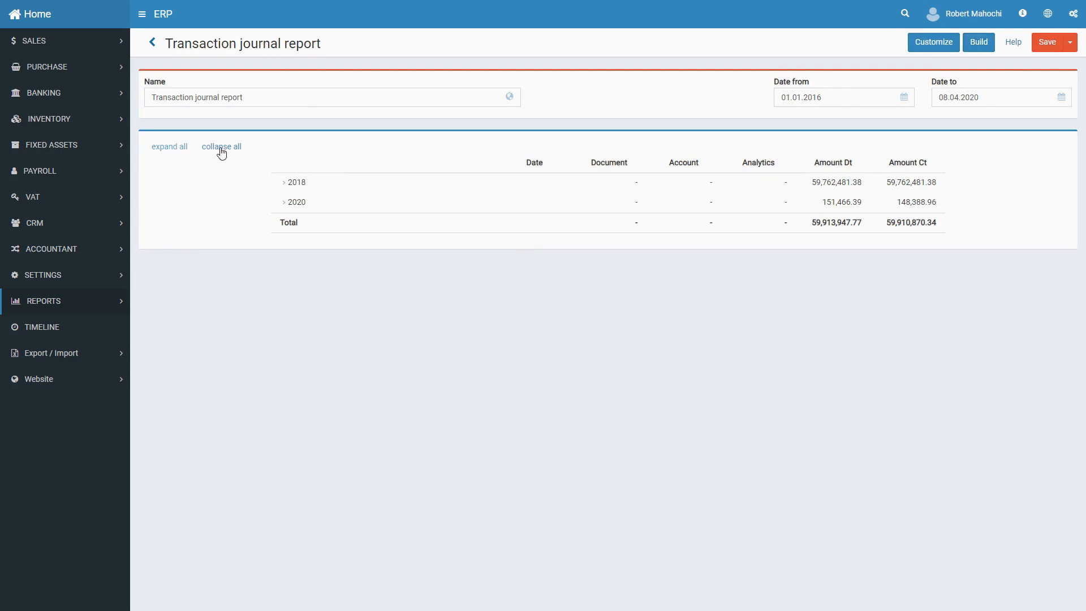
mouse_move(982, 81)
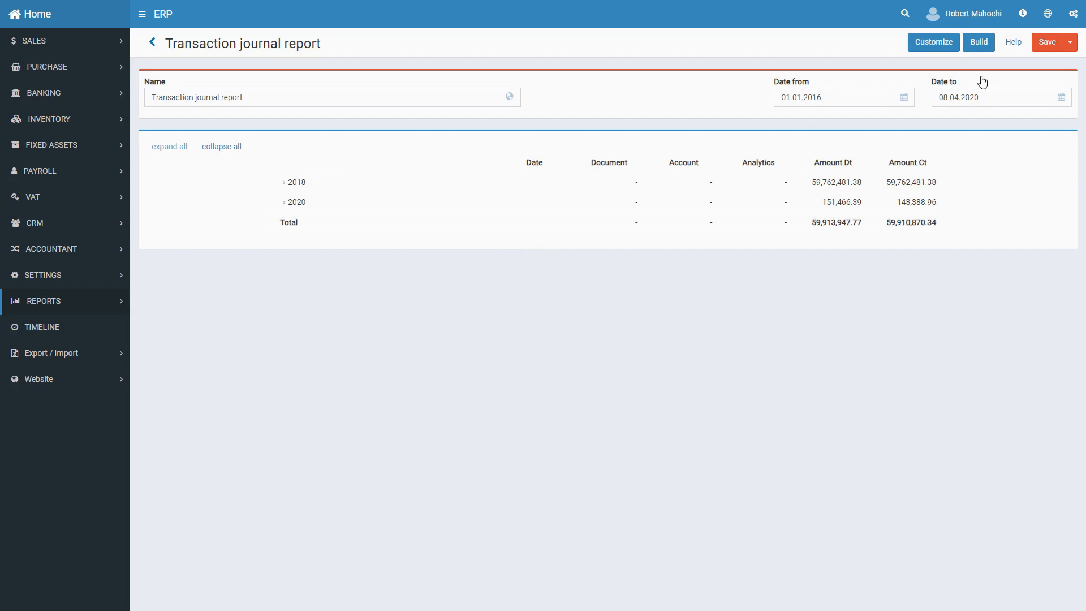